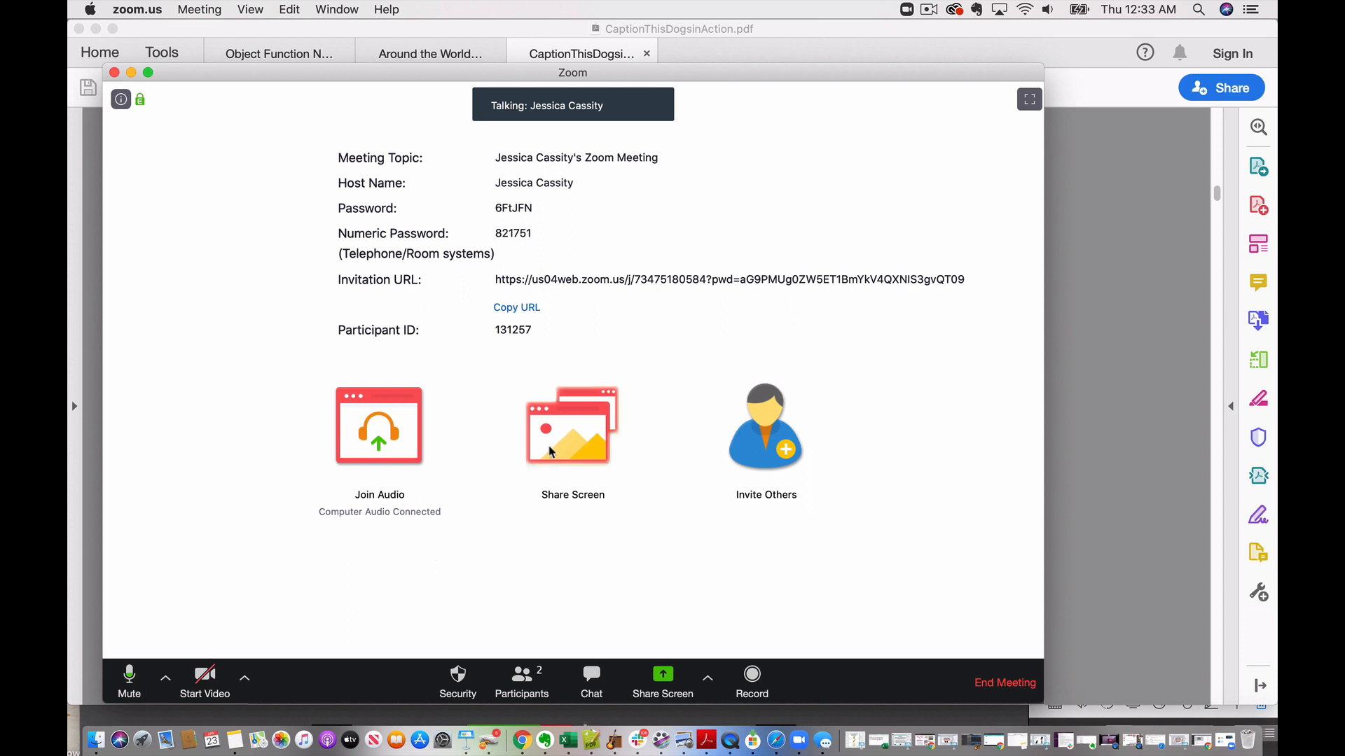
Share the Acrobat Reader window showing the CaptionThisDogsinAction slide with the meeting
click(571, 426)
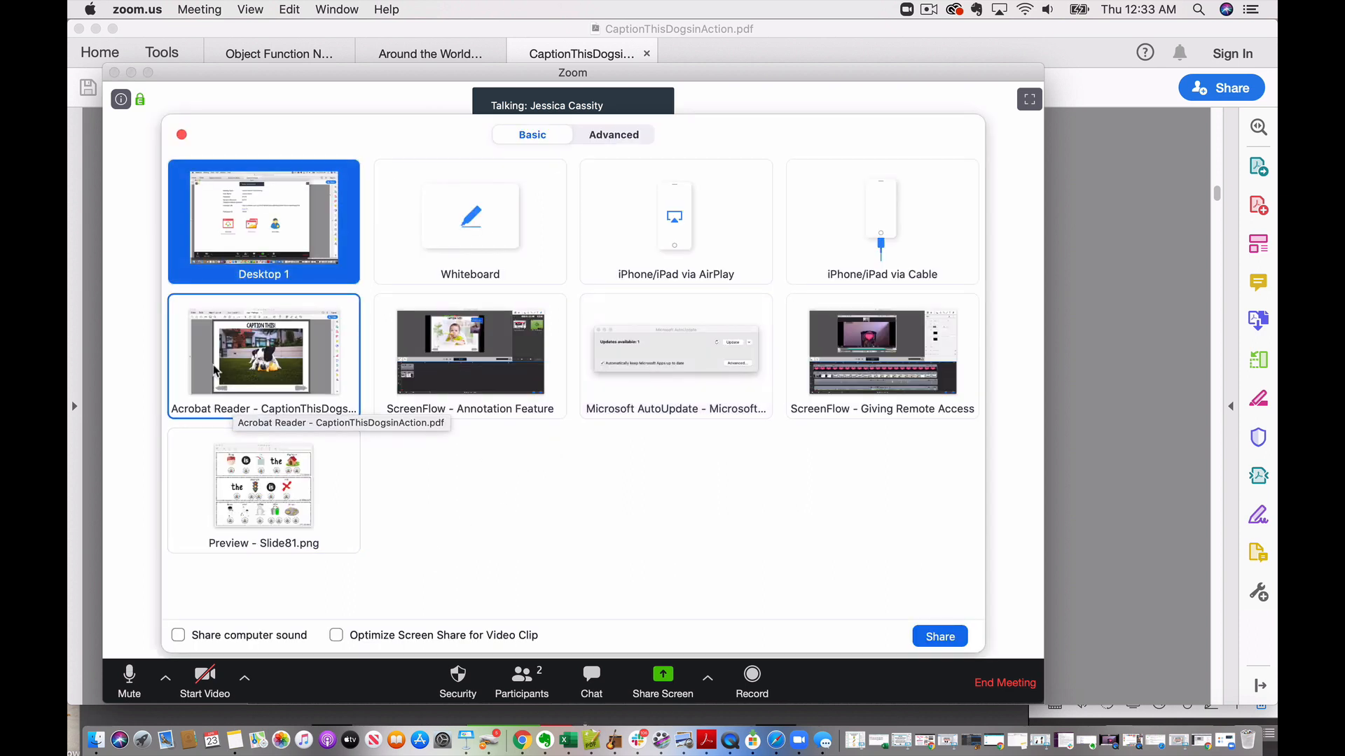
click(263, 351)
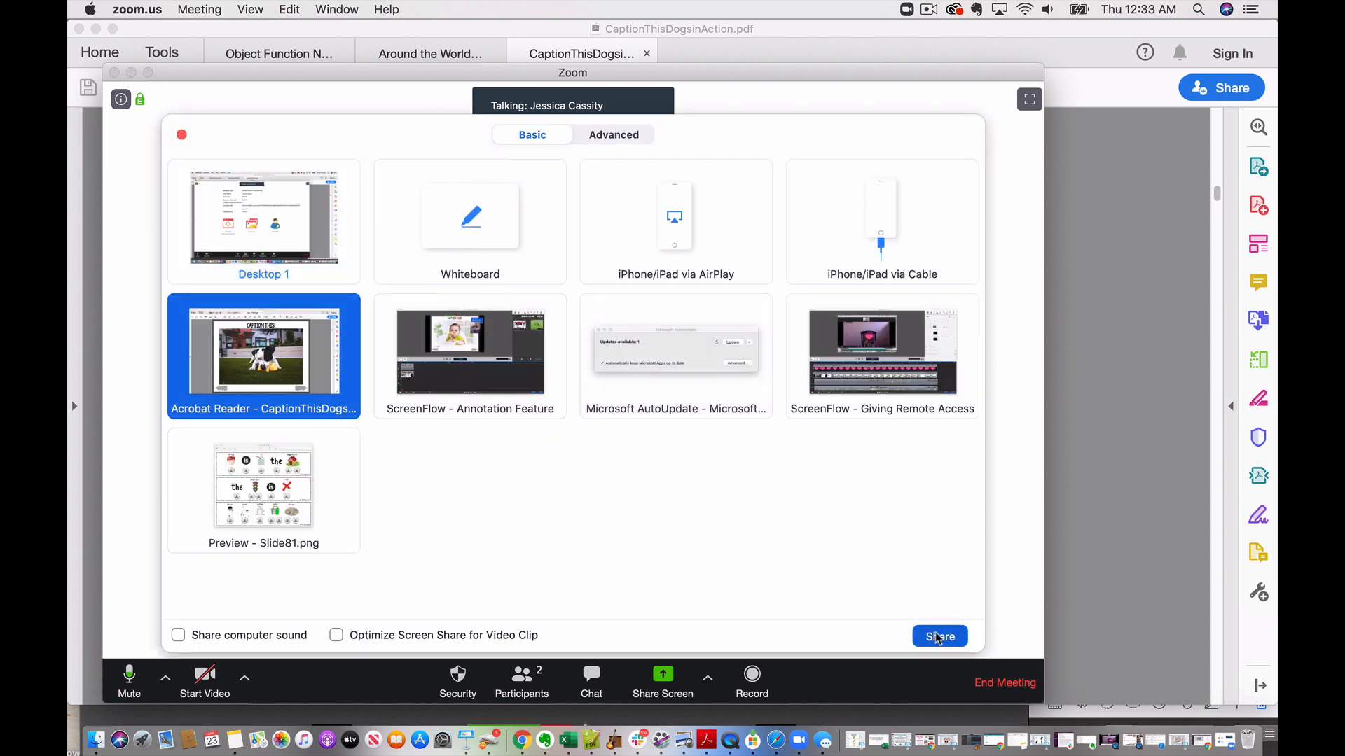
click(939, 636)
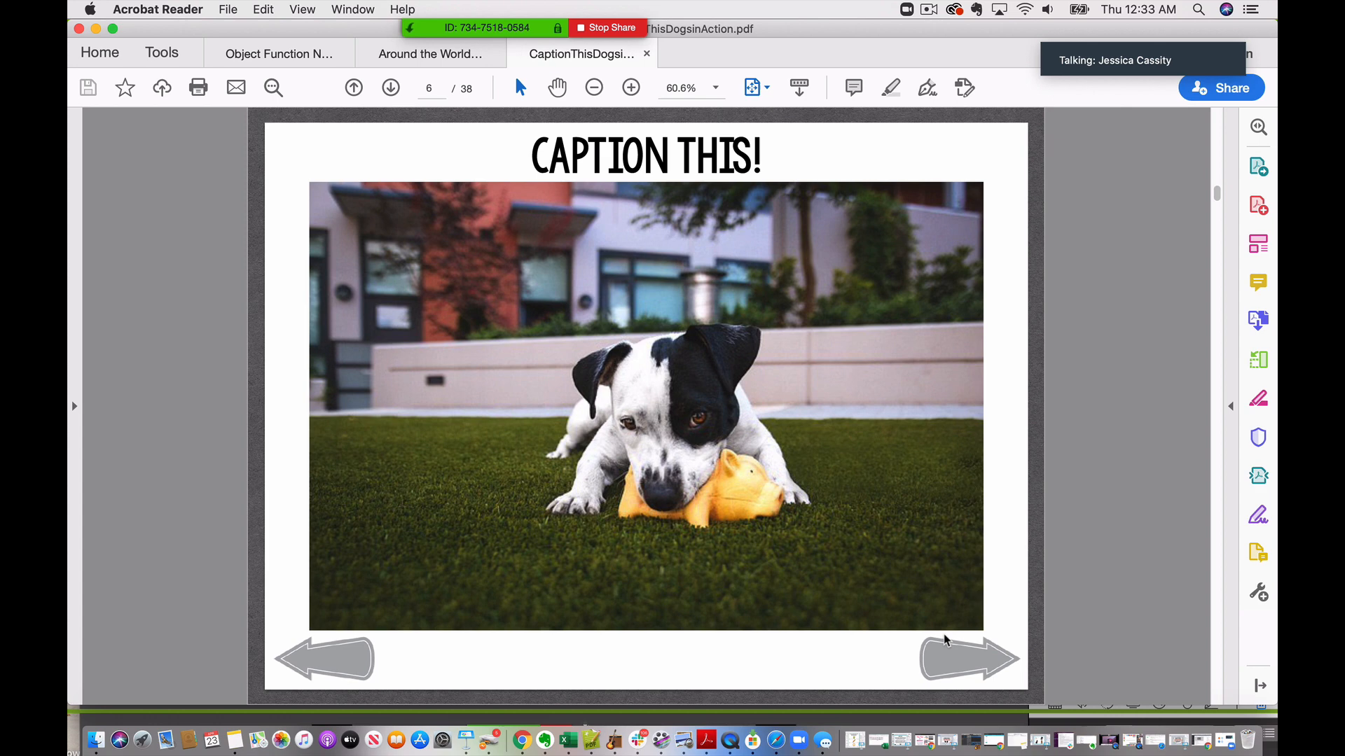
mouse_move(945, 548)
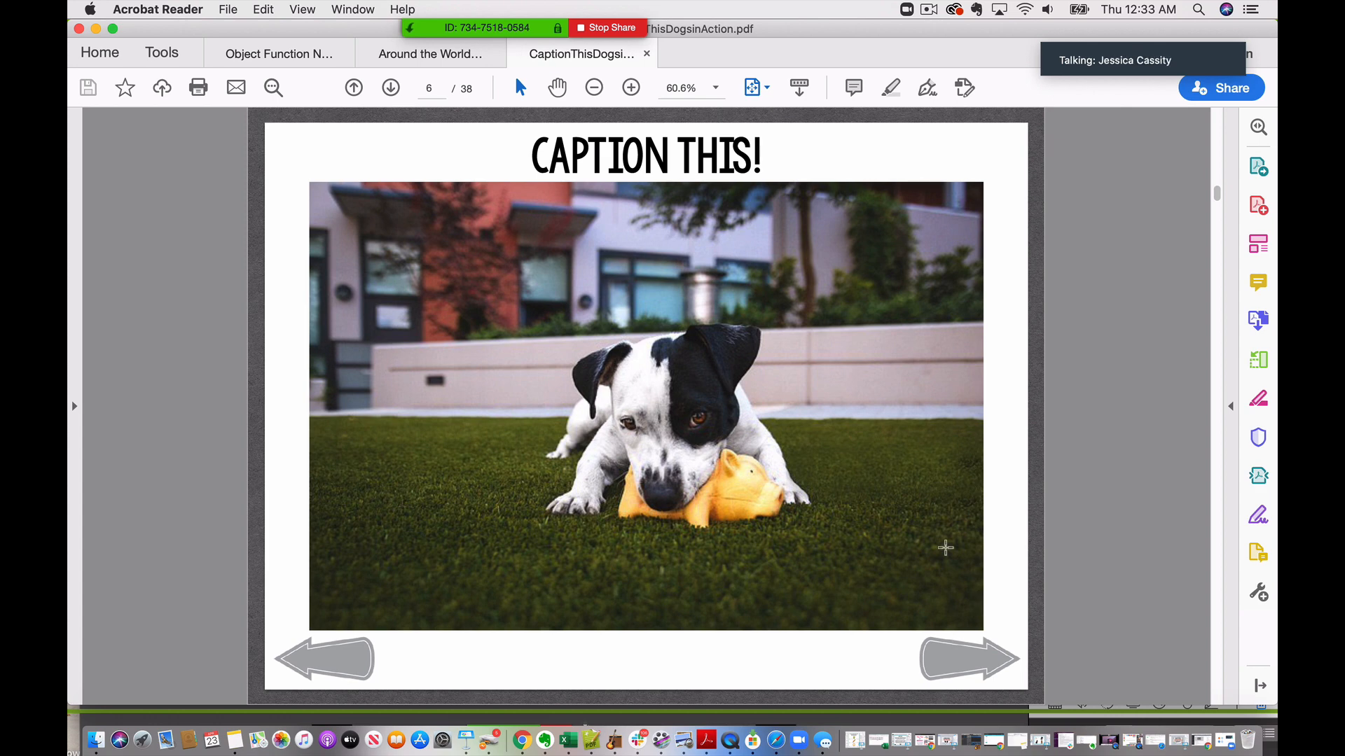
mouse_move(484, 28)
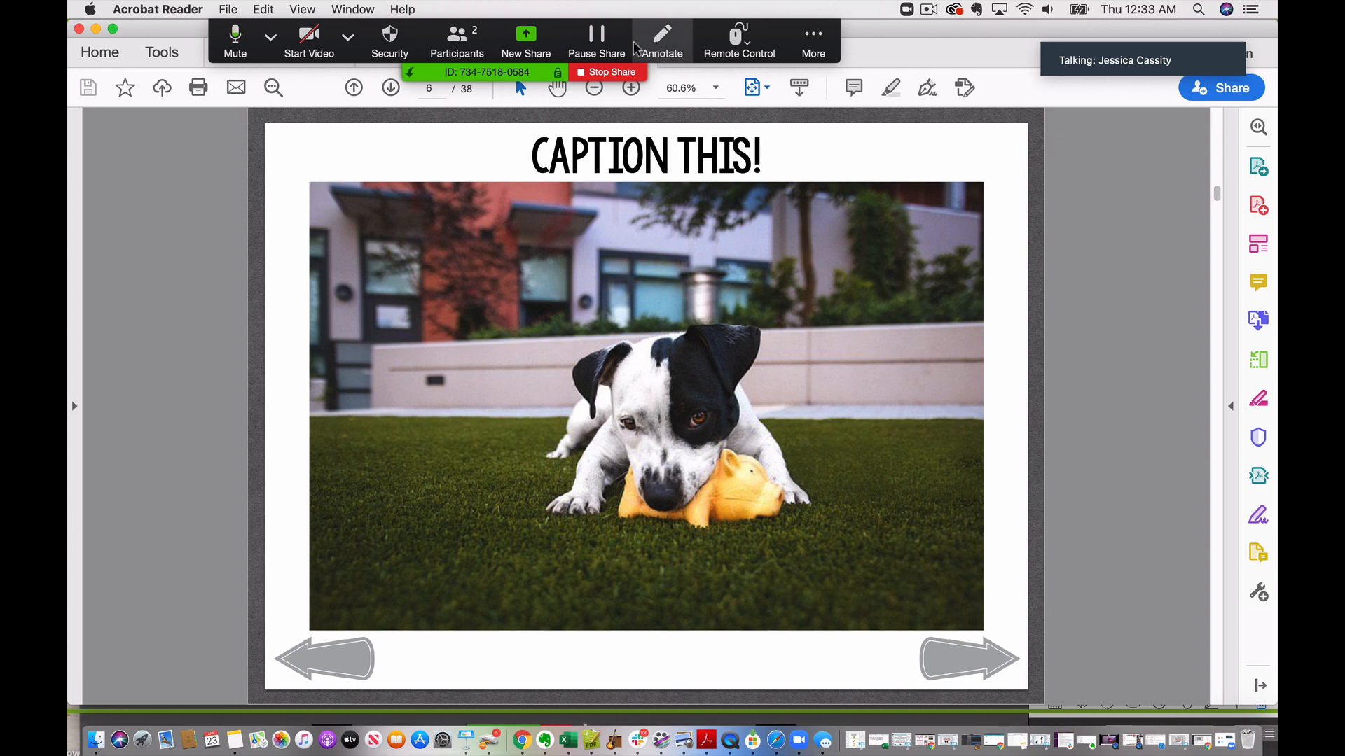
mouse_move(661, 41)
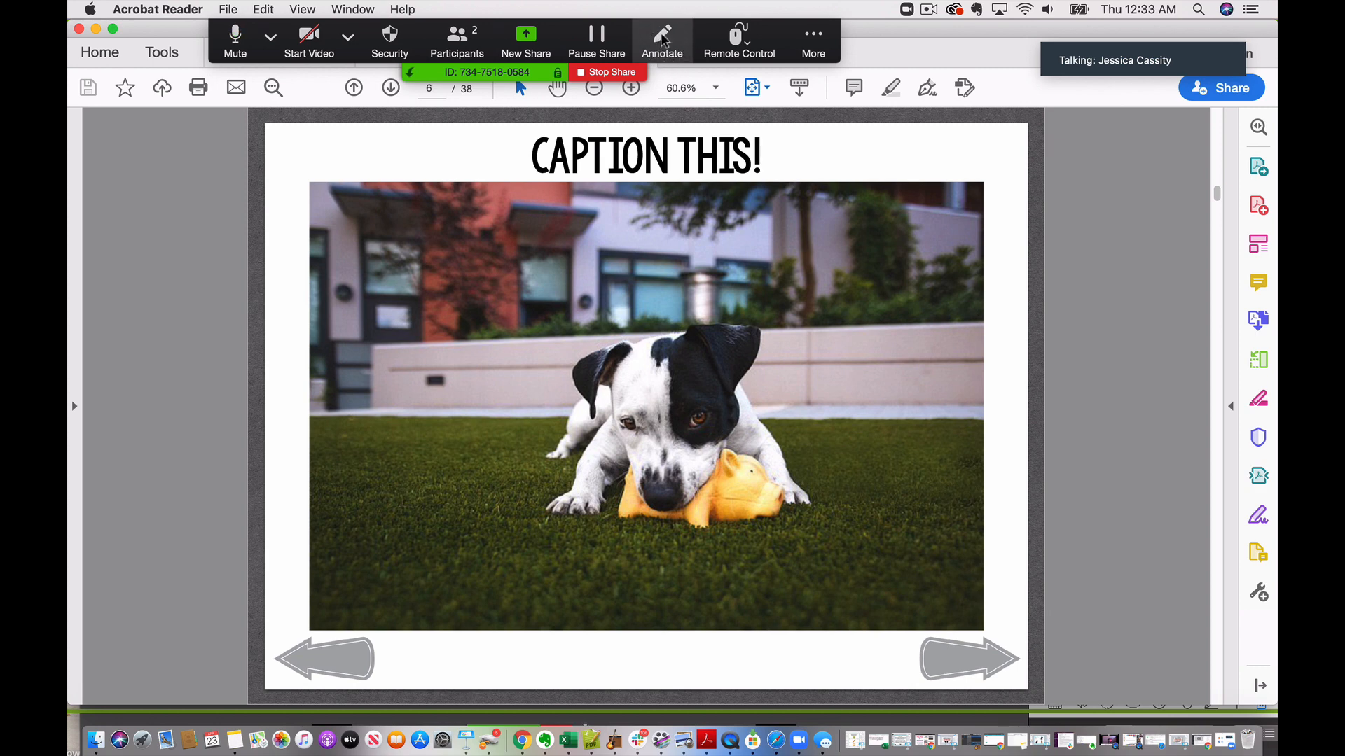
Start Annotate from the sharing bar to get drawing tools over the shared slide
click(661, 34)
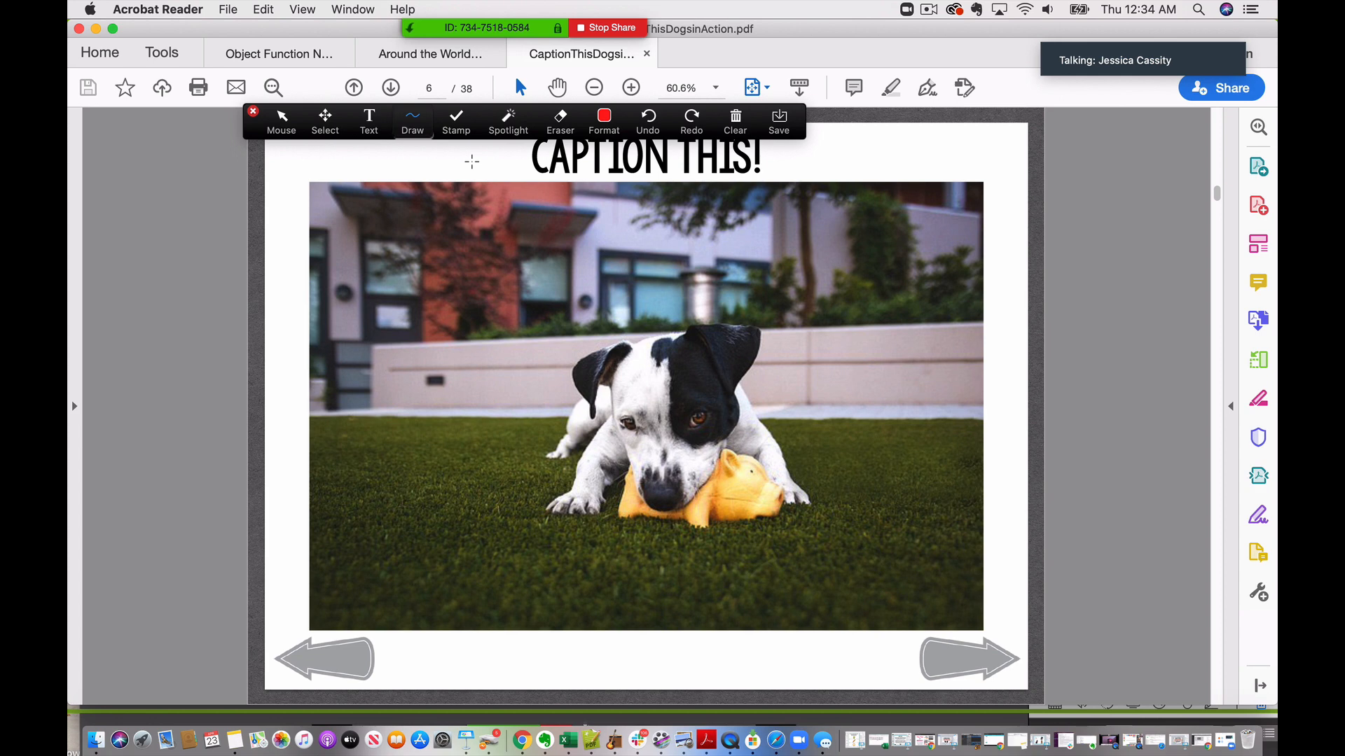
mouse_move(212, 240)
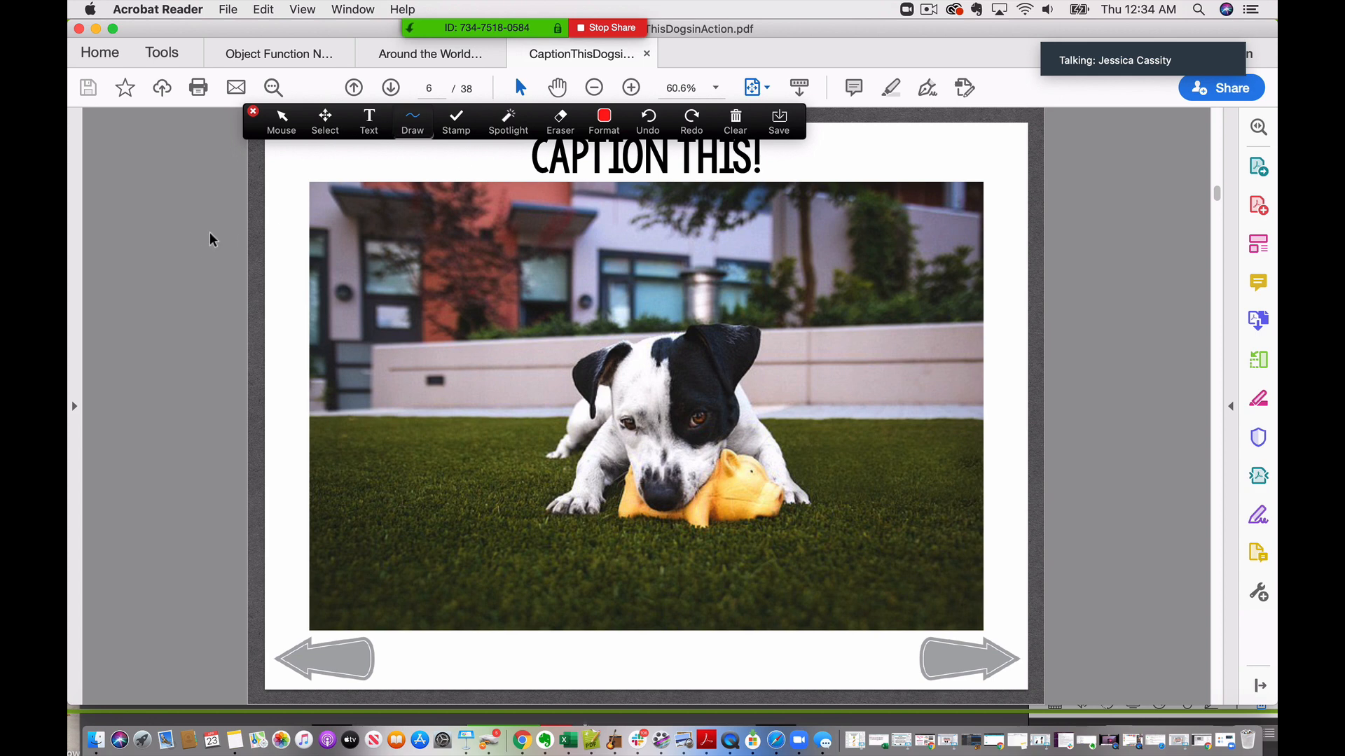
mouse_move(433, 185)
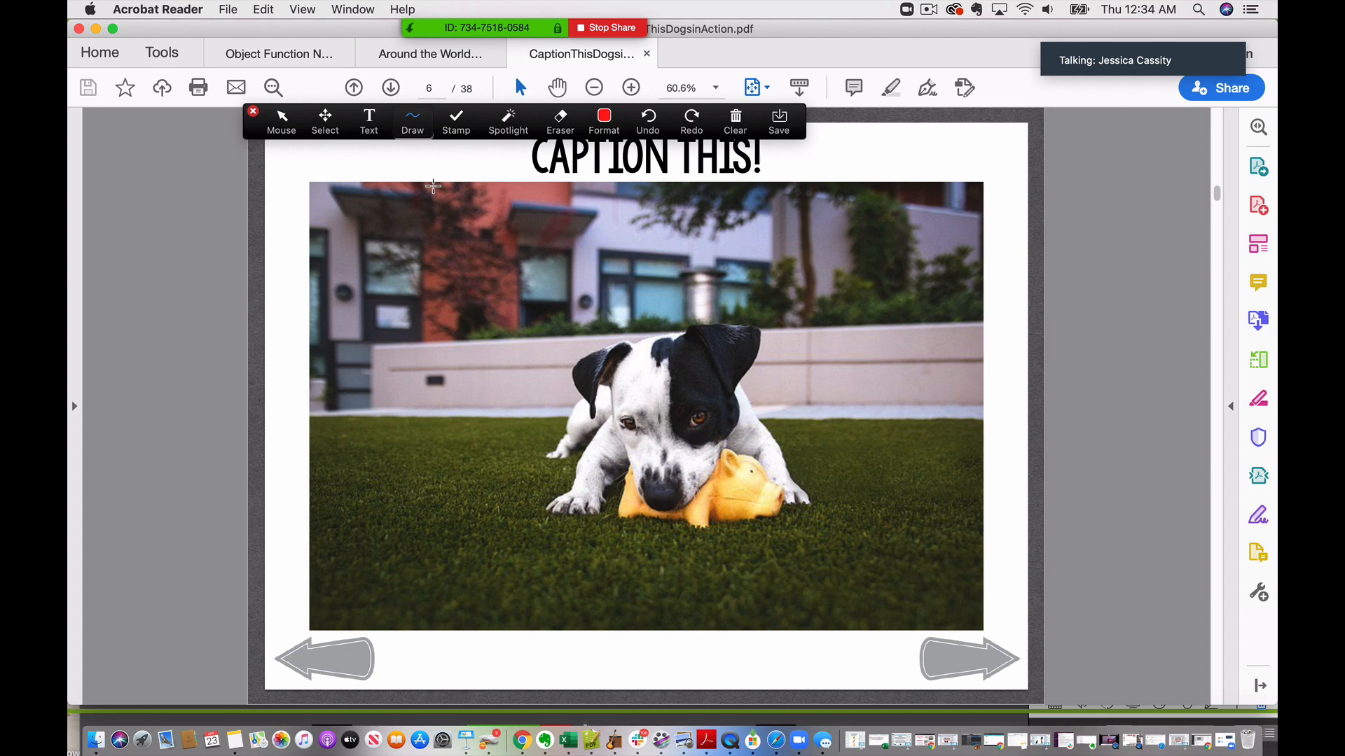
Add a red text annotation 'I see a dog' at the photo's upper-left corner
click(369, 120)
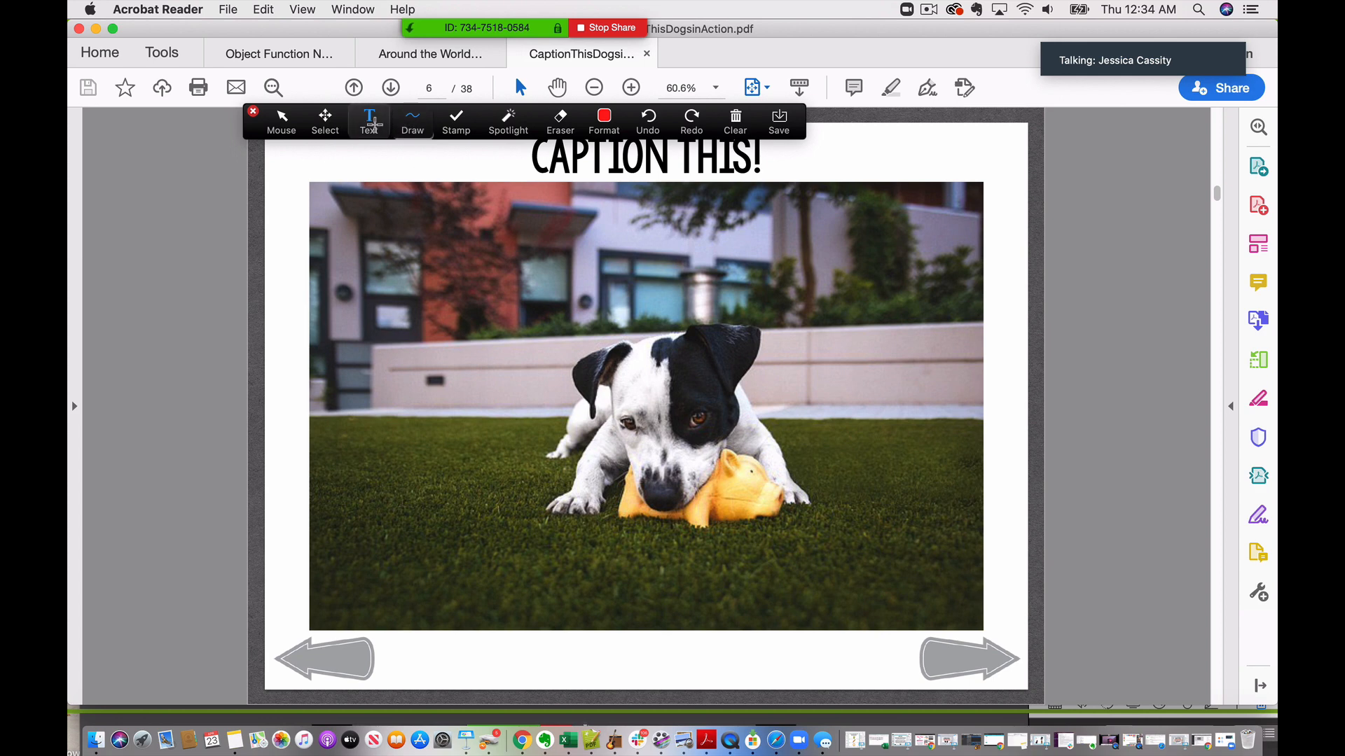
click(369, 121)
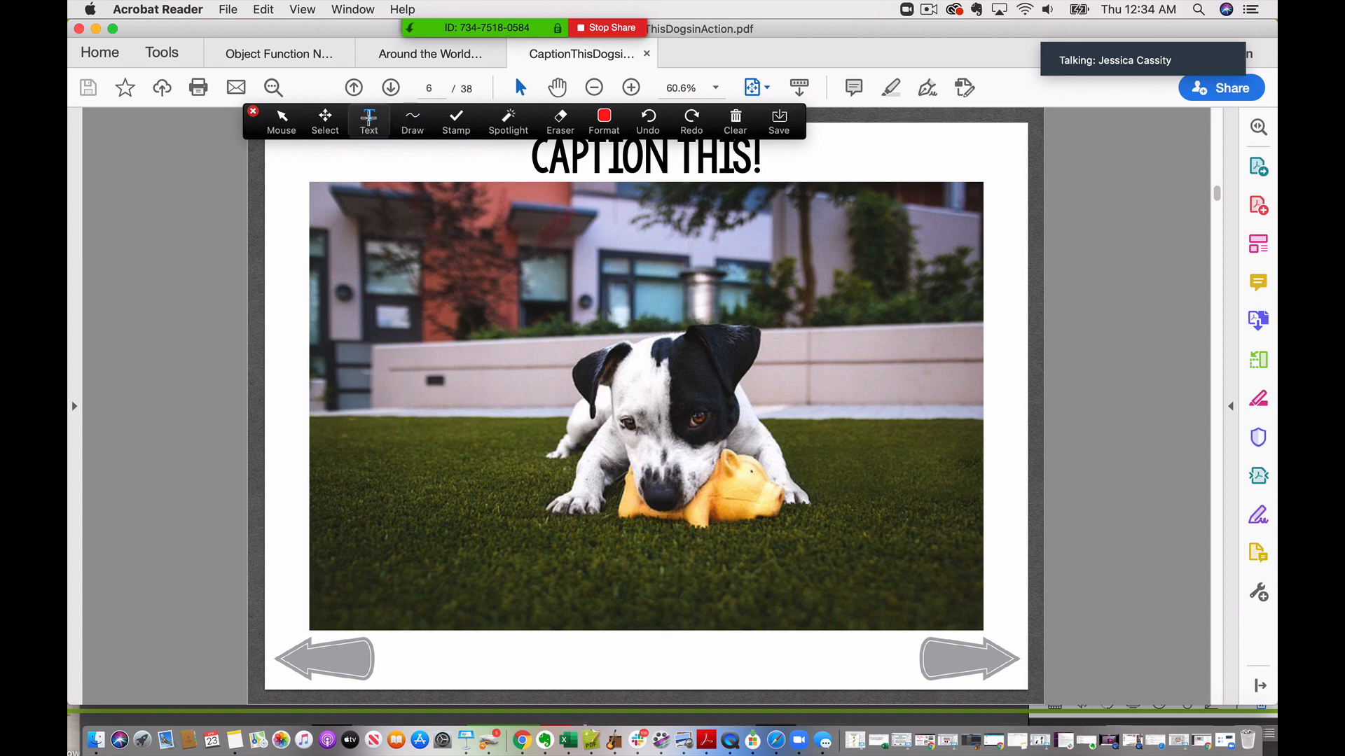
click(369, 120)
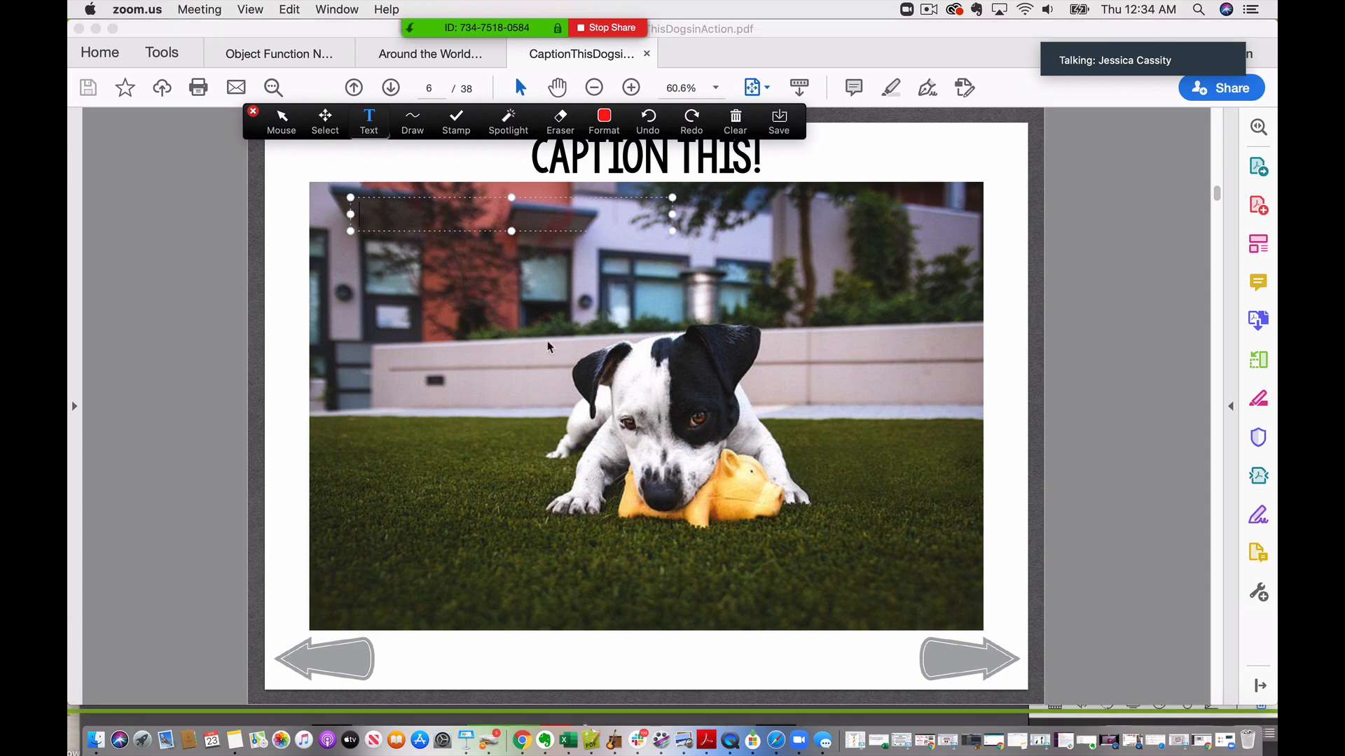
mouse_move(438, 218)
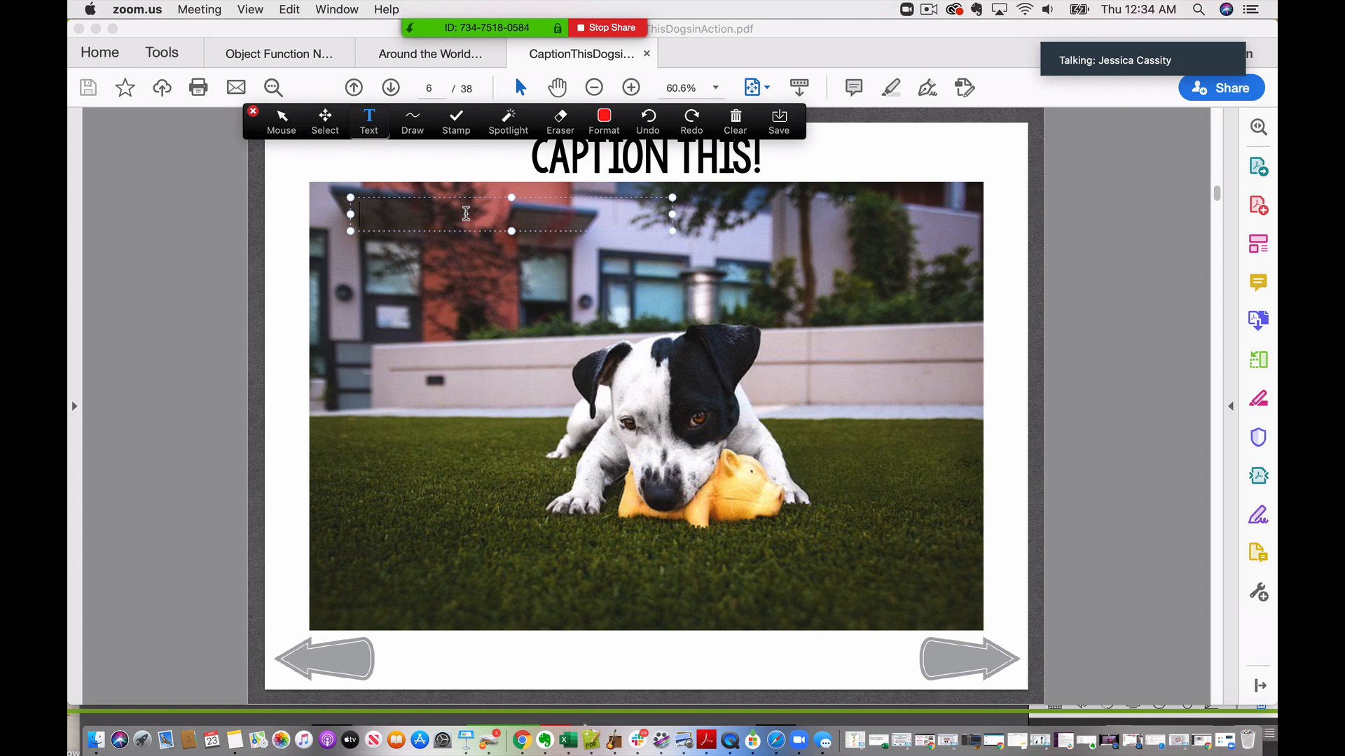
click(360, 214)
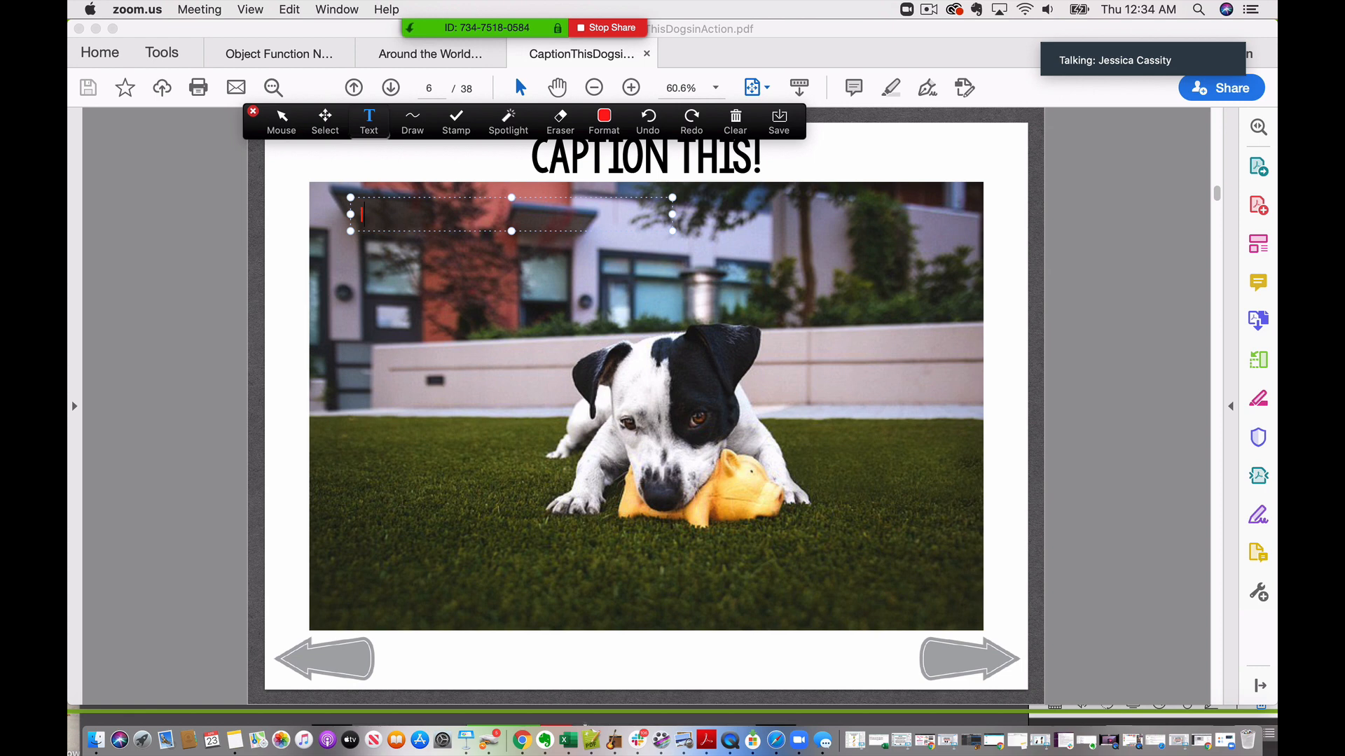
text(I see a dog)
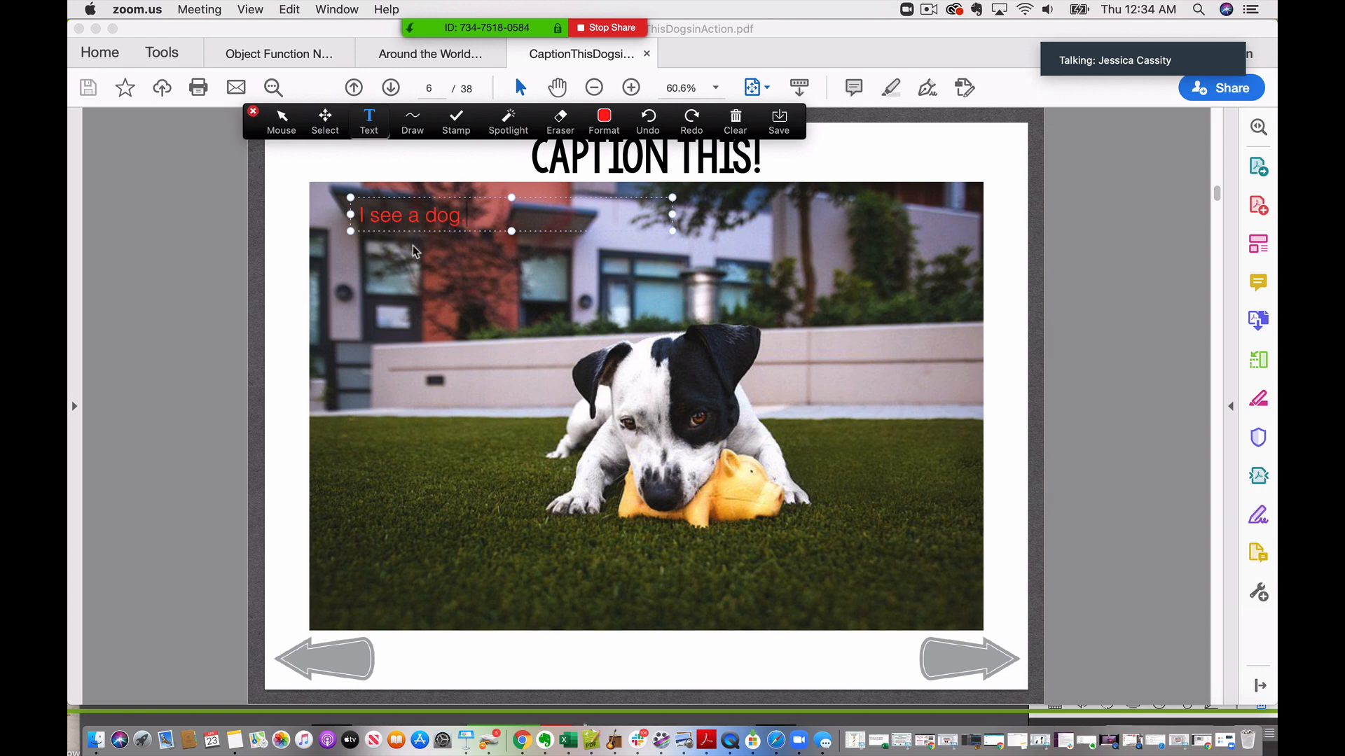
mouse_move(471, 212)
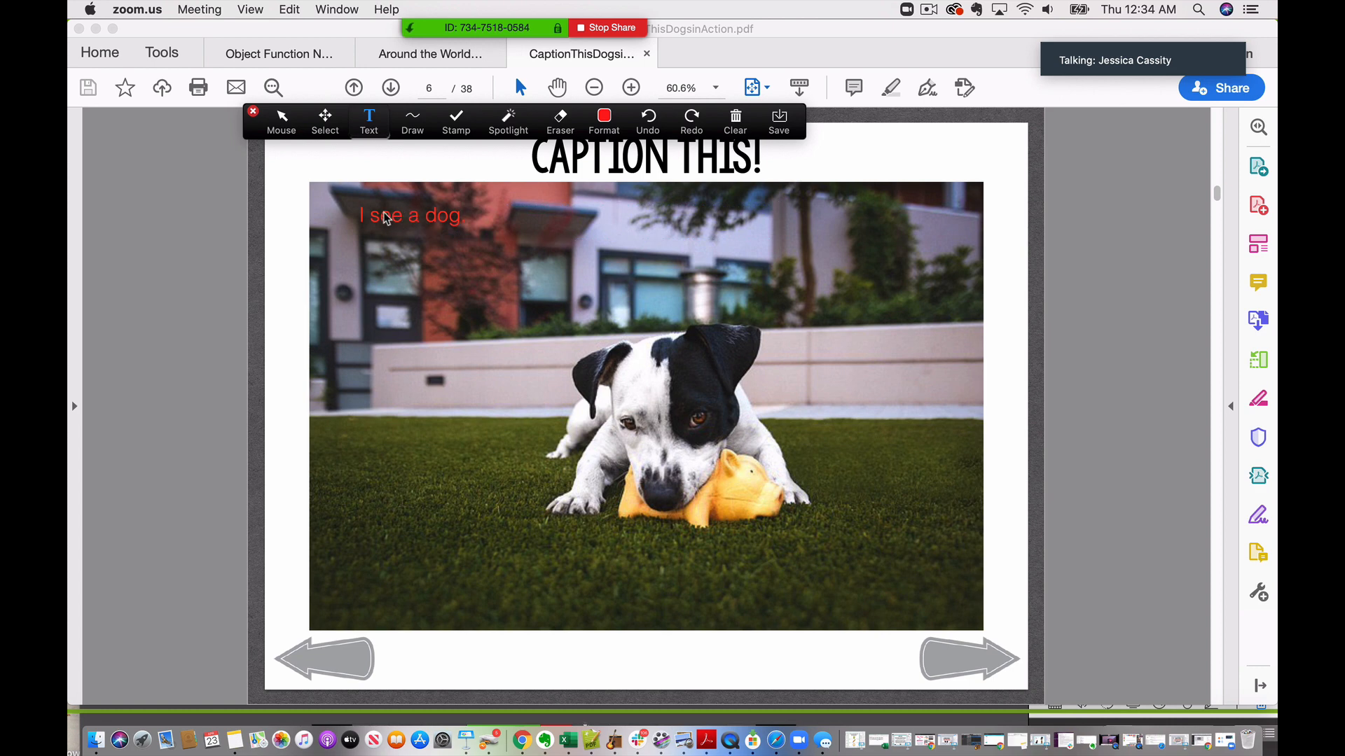
mouse_move(413, 204)
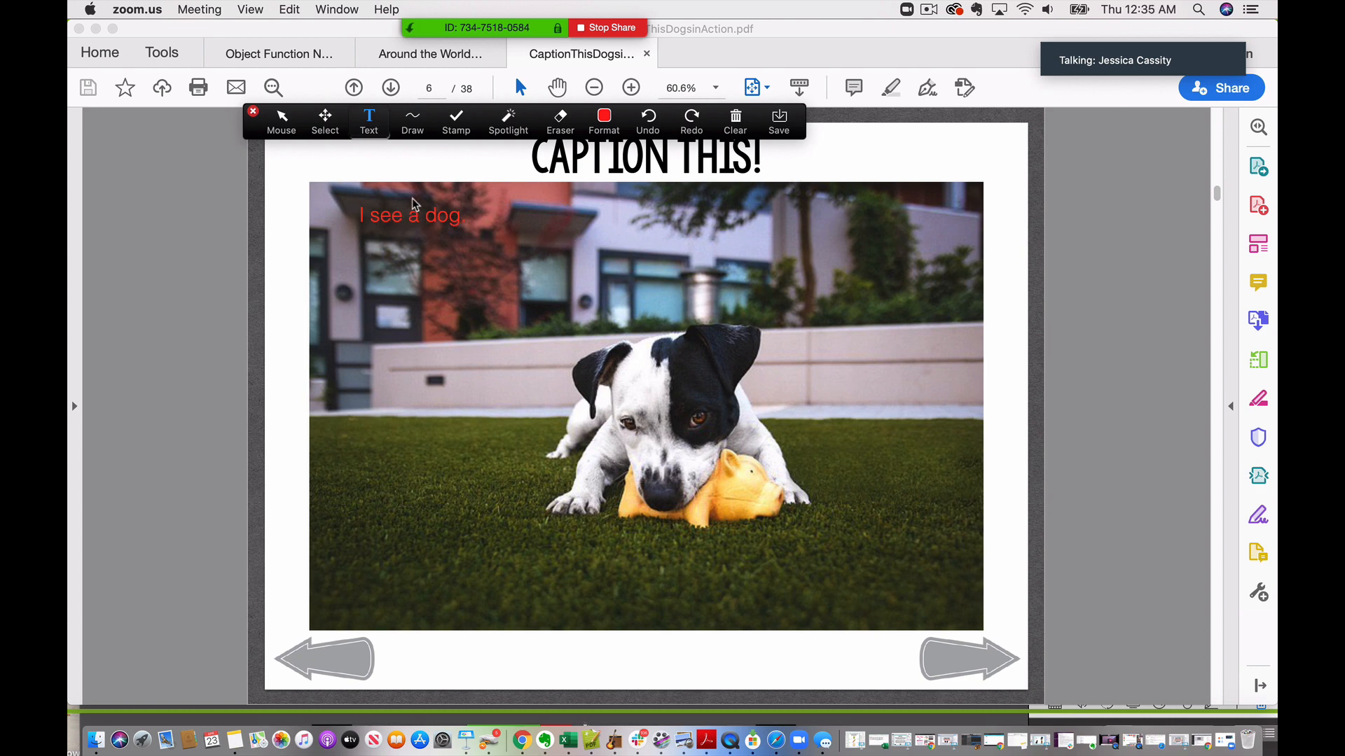
mouse_move(435, 220)
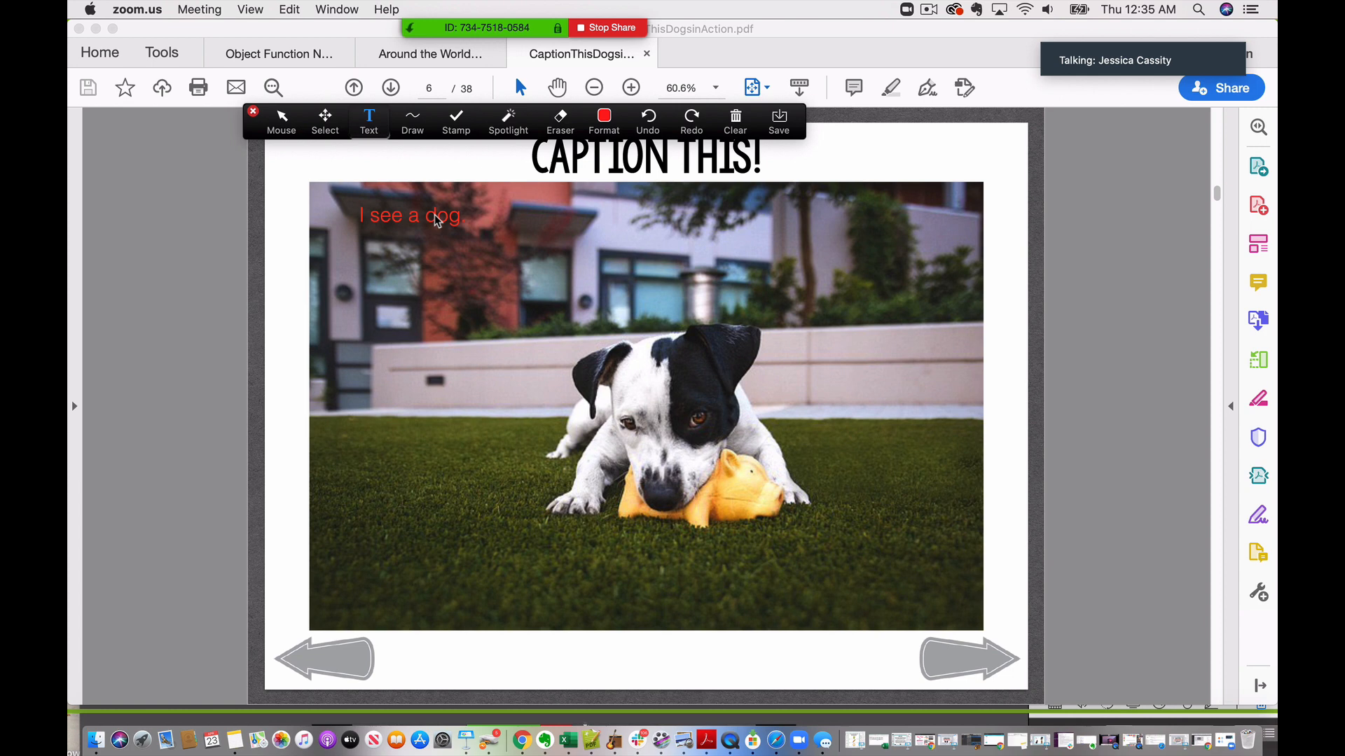
Circle the background with the pink highlighter, then write 'Yum Yum' and mark eye and nose with the thin red pen
click(411, 120)
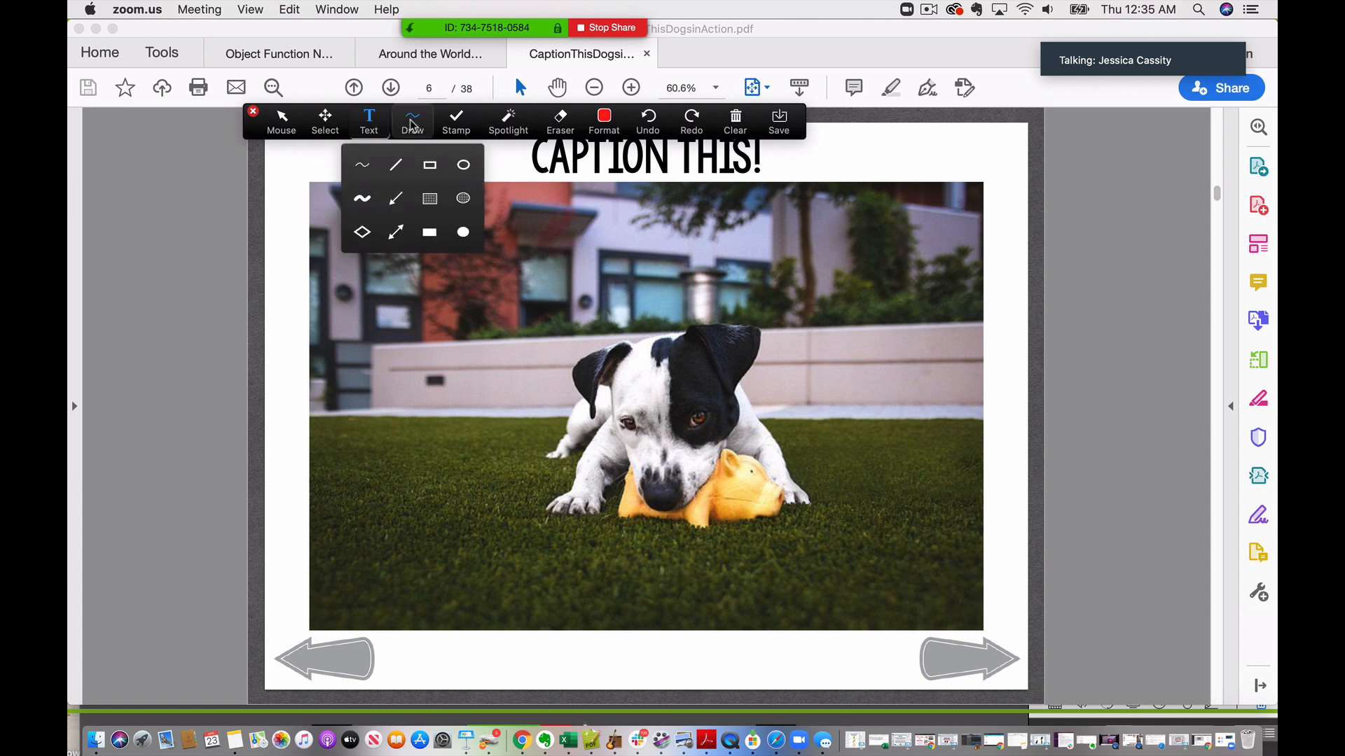
click(411, 120)
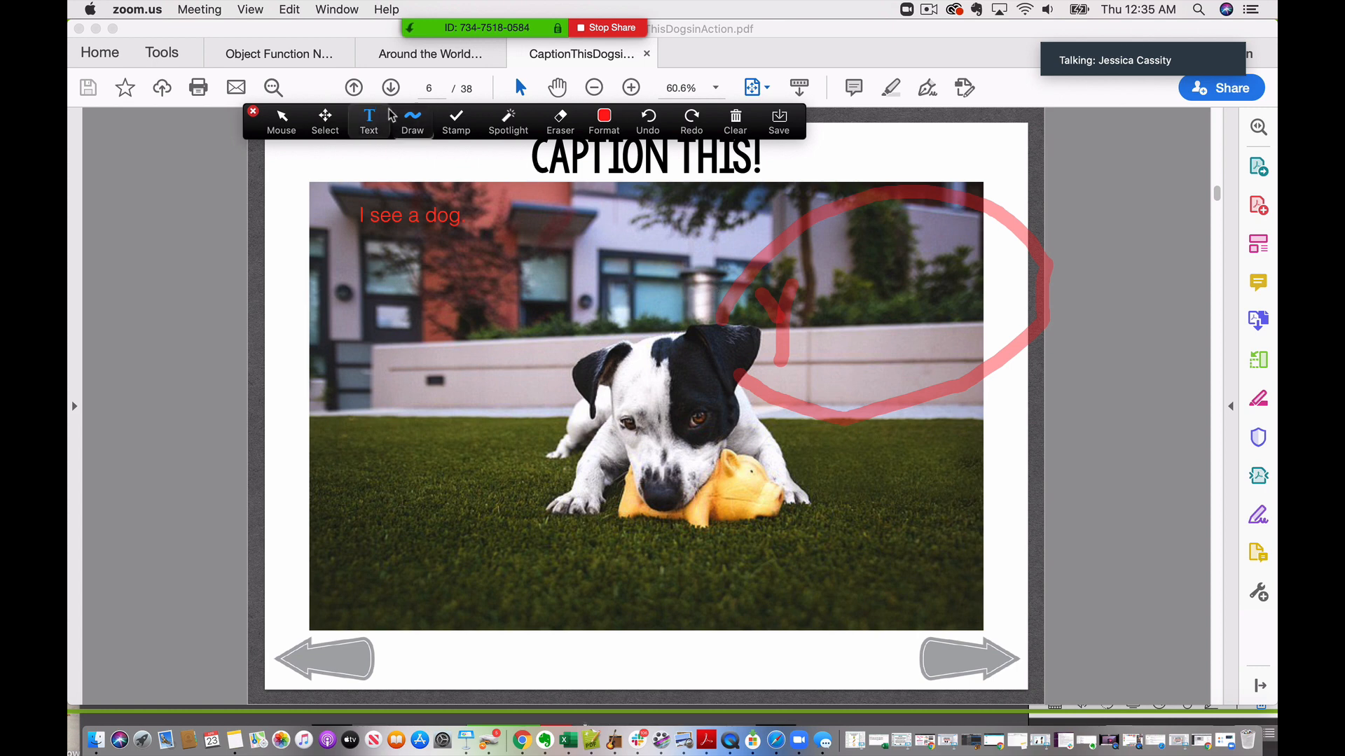
click(412, 121)
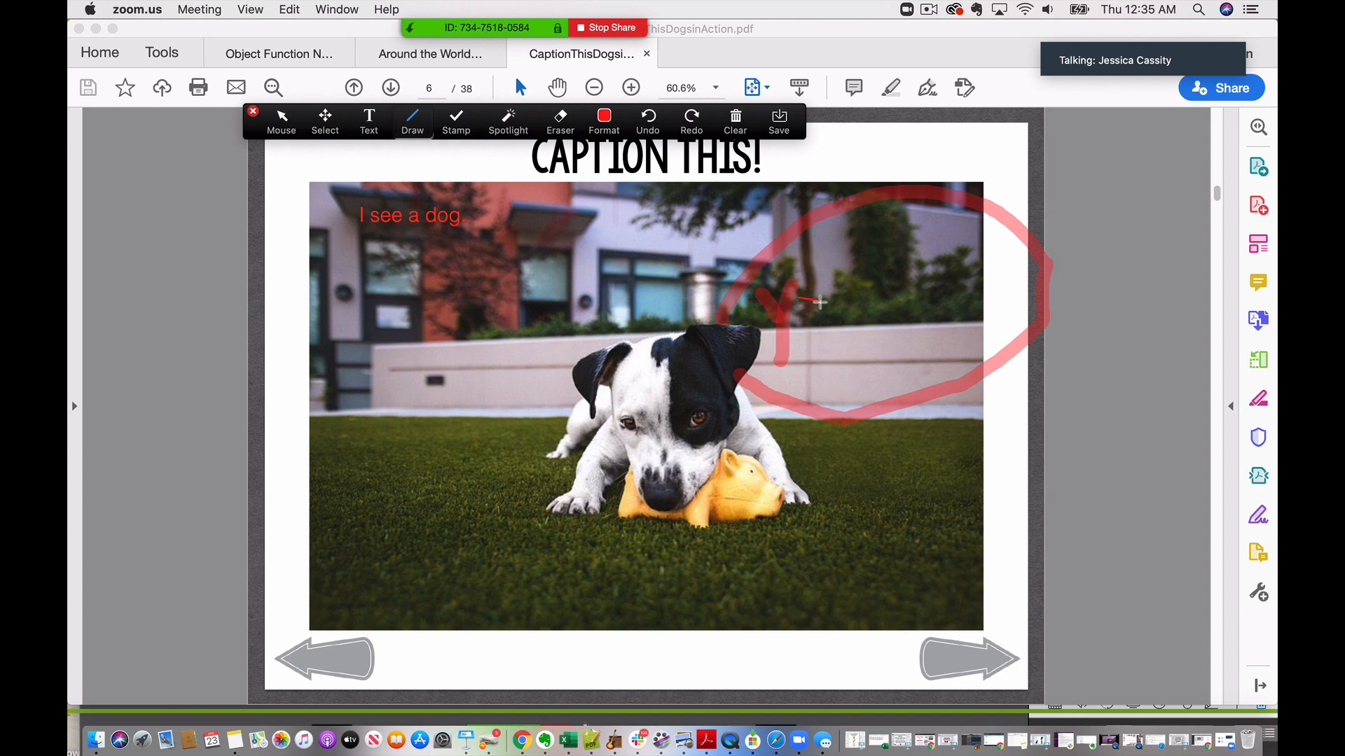
click(369, 120)
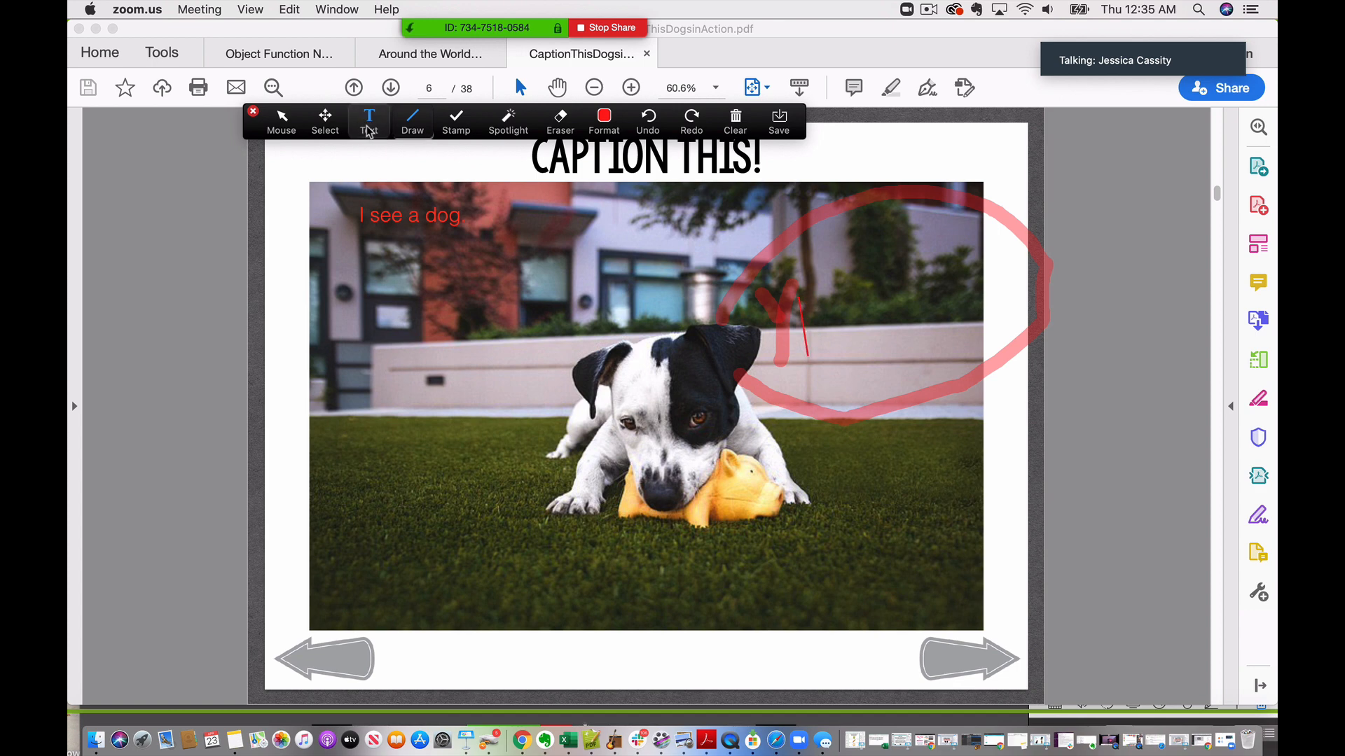
click(412, 121)
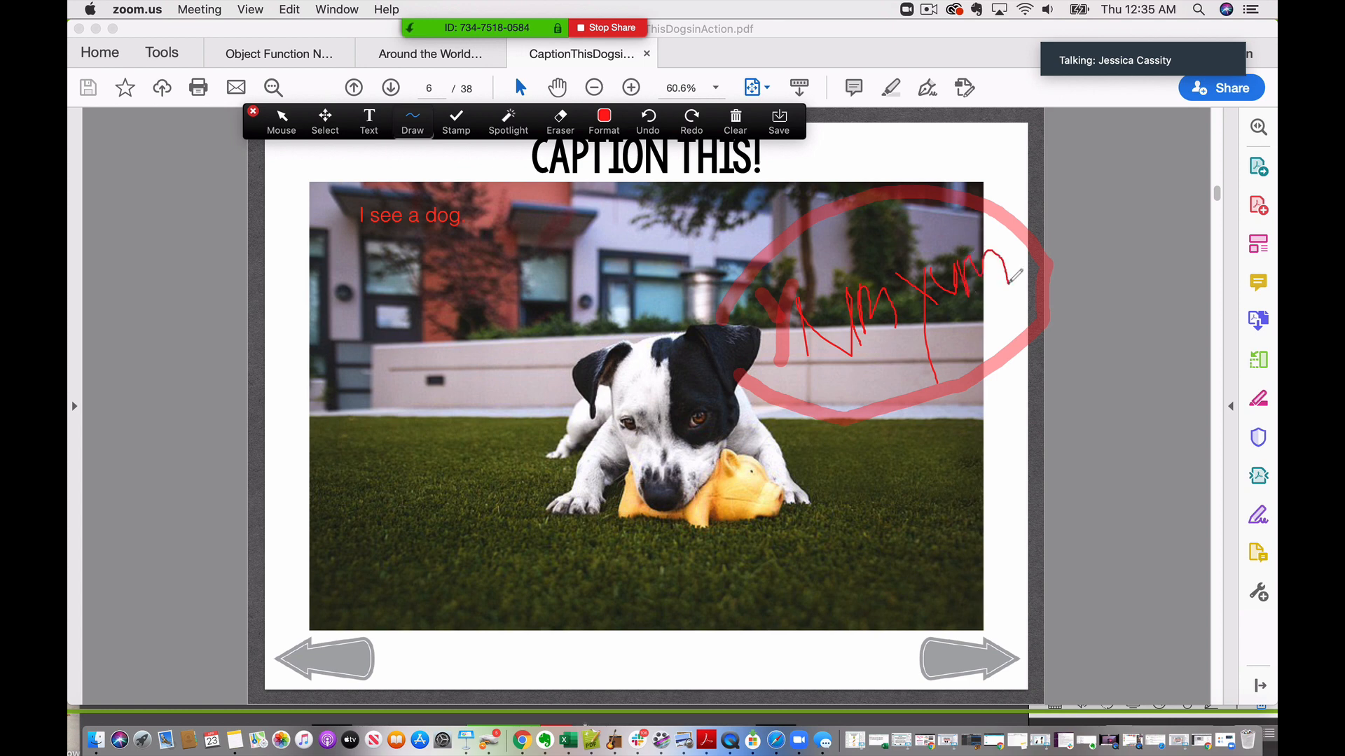
mouse_move(825, 285)
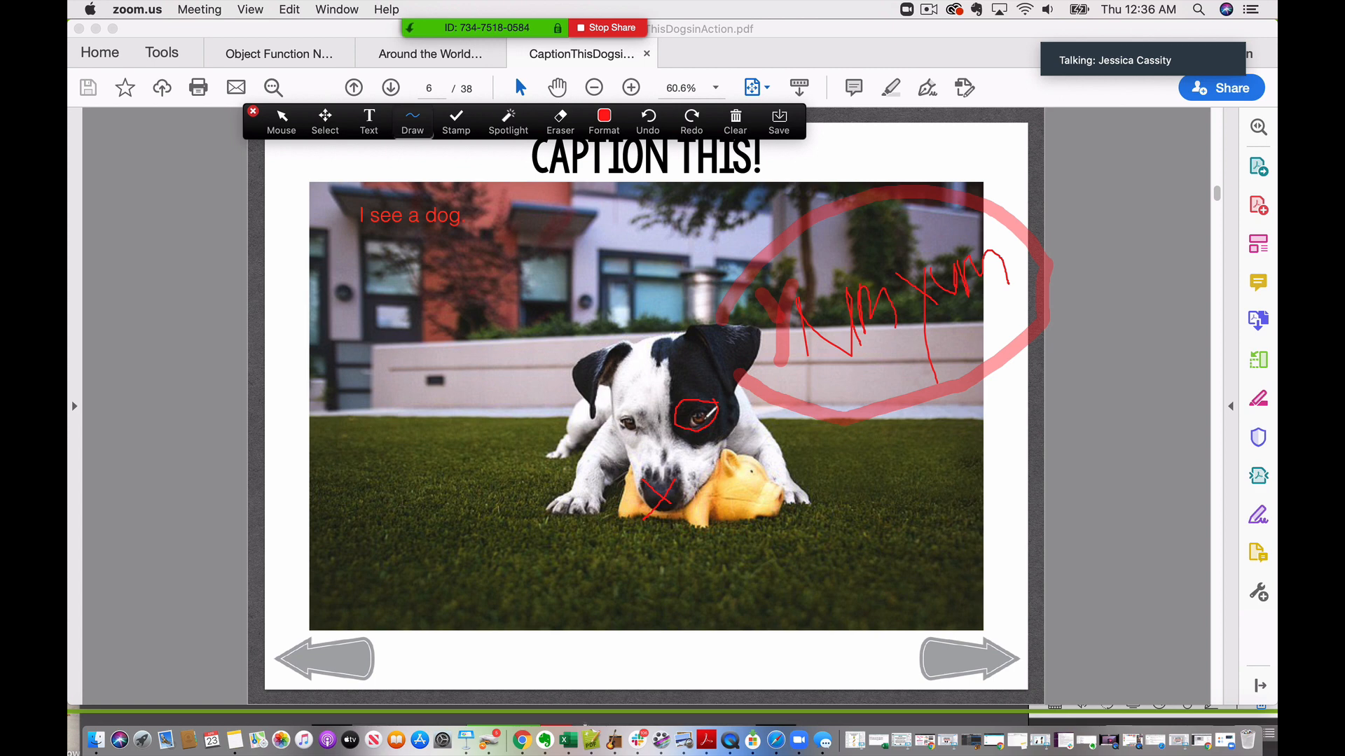
Erase the pink circle and the eye and nose marks, keeping part of 'Yum Yum'
click(561, 120)
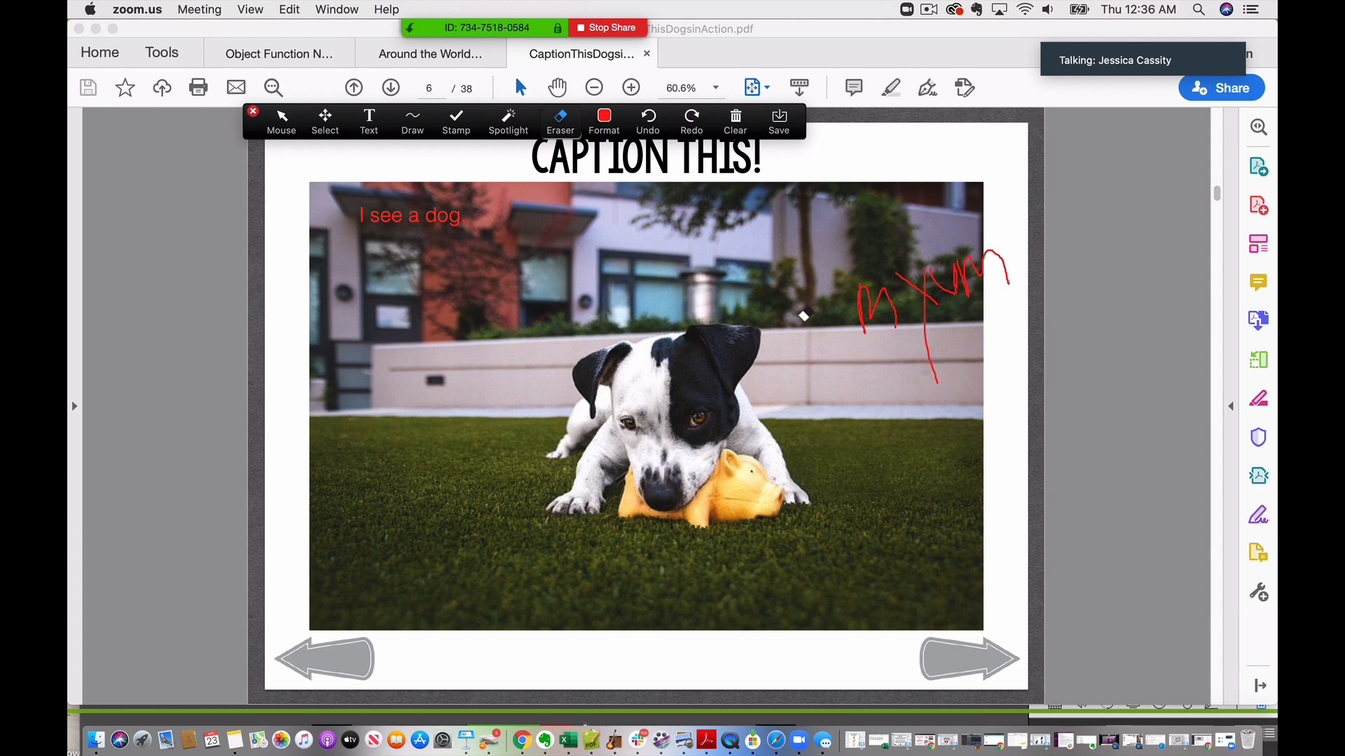
Choose the heart from the Stamp options in the annotation toolbar
click(456, 120)
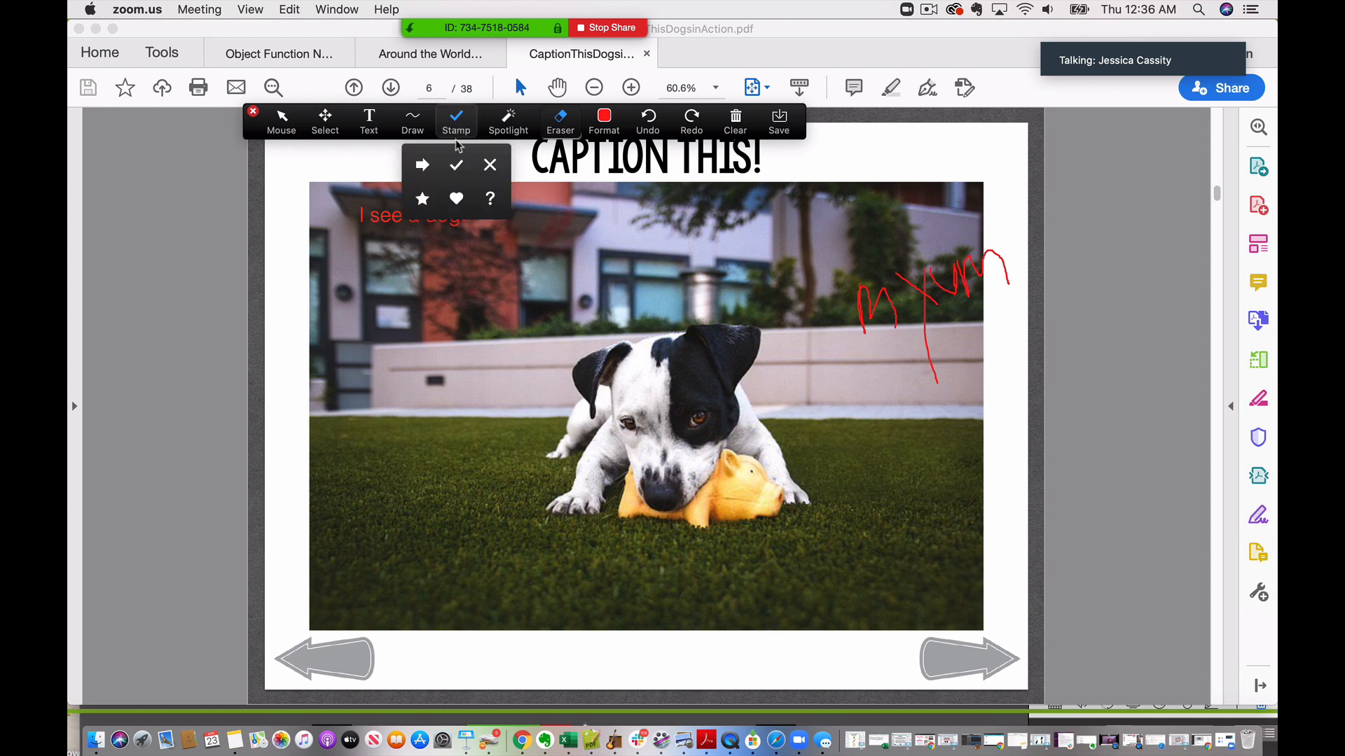
click(455, 198)
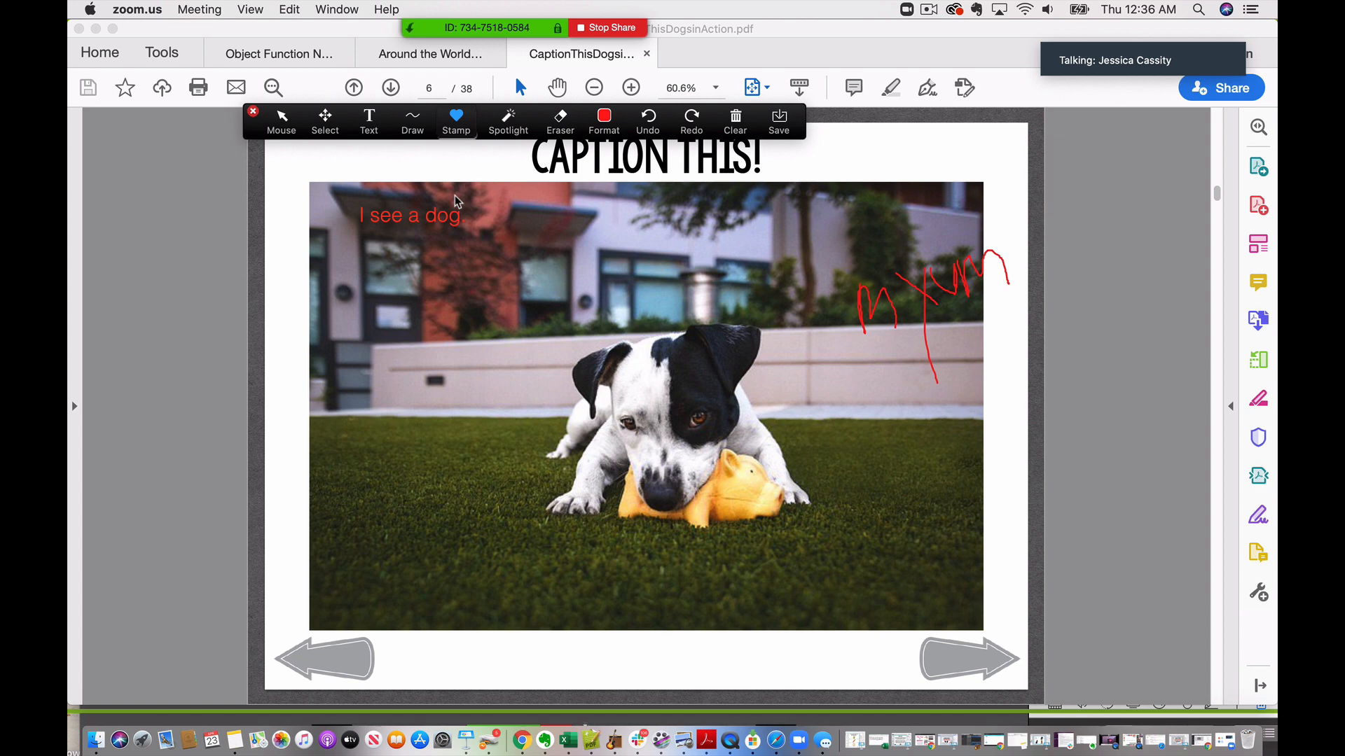
mouse_move(476, 571)
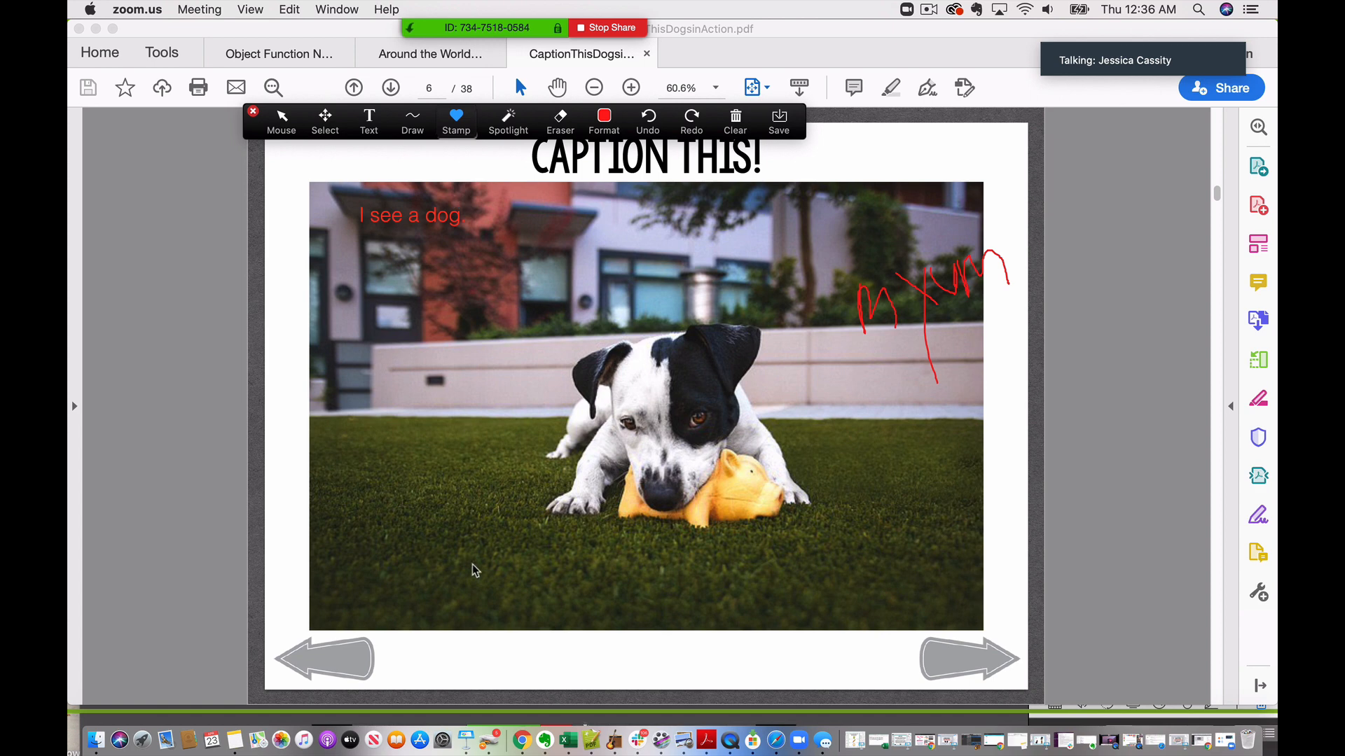
Stamp a row of red hearts along the bottom edge below the dog photo
click(455, 120)
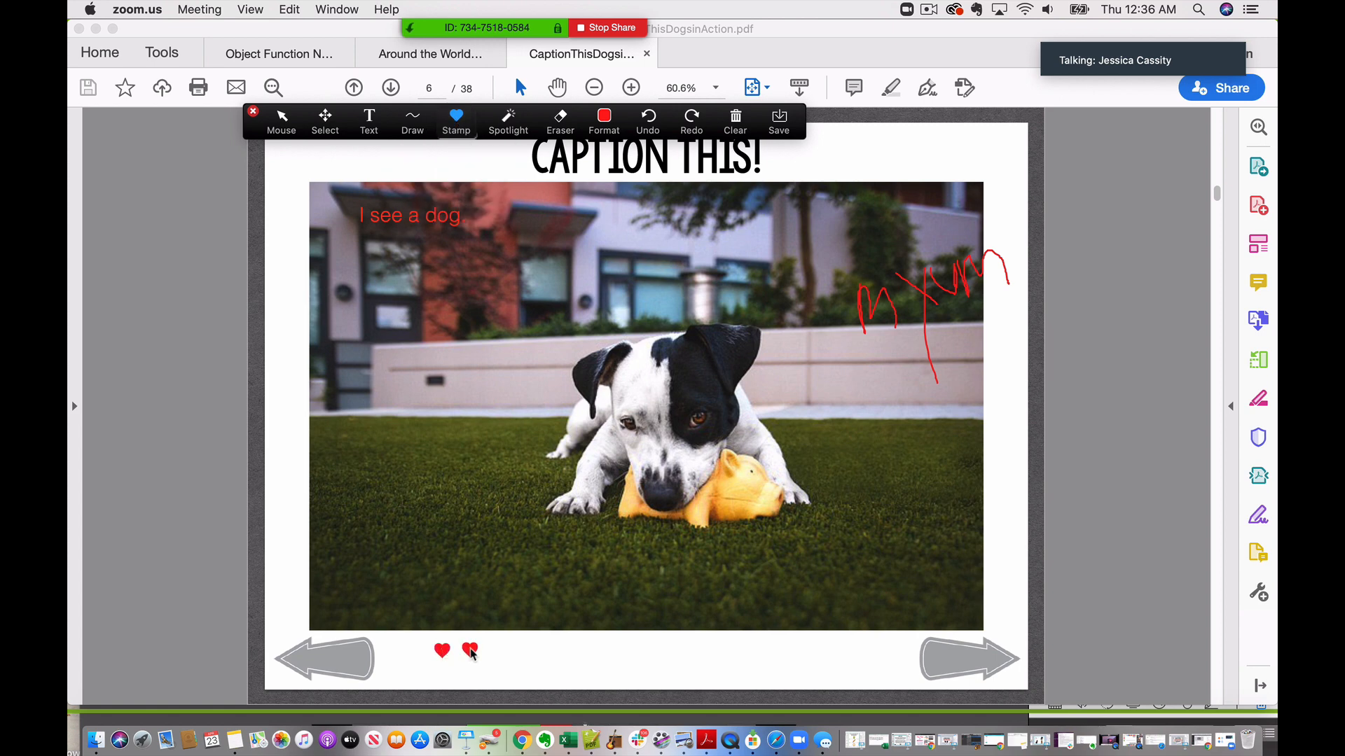
click(549, 654)
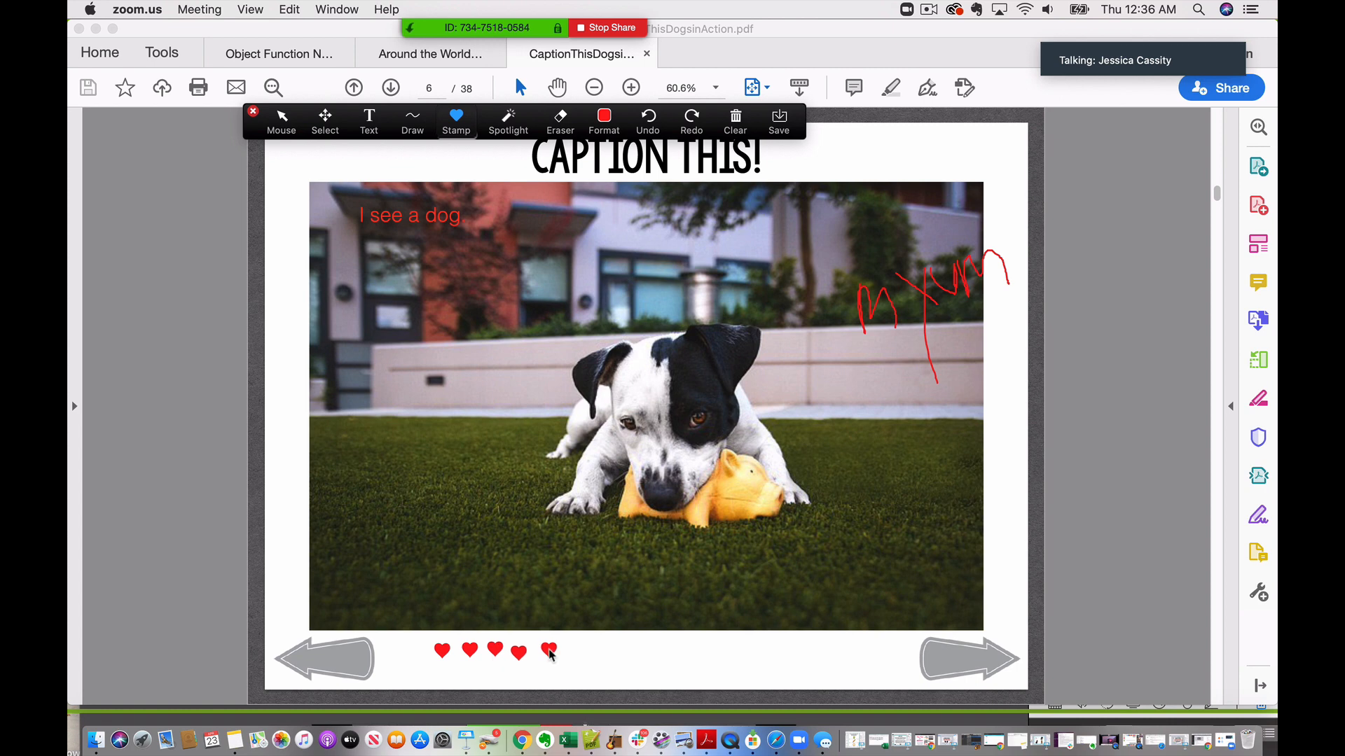
click(591, 650)
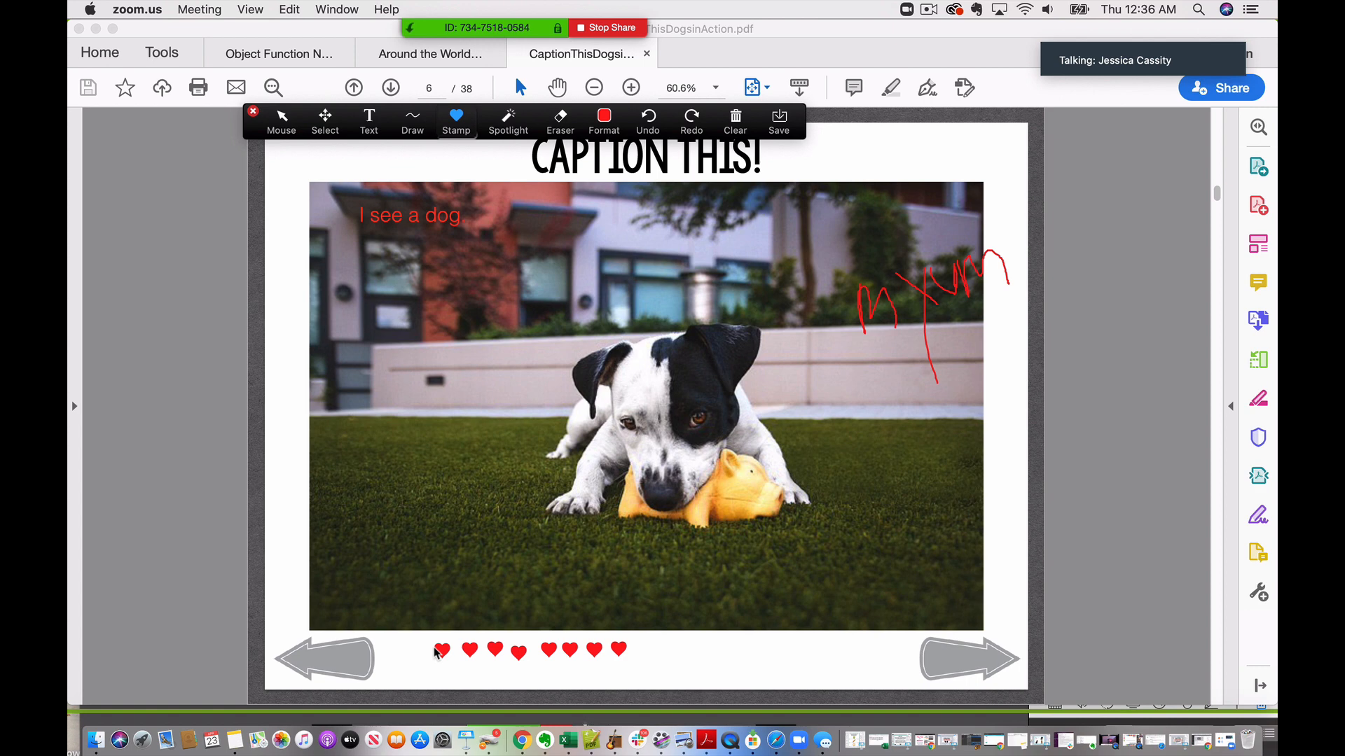
click(642, 650)
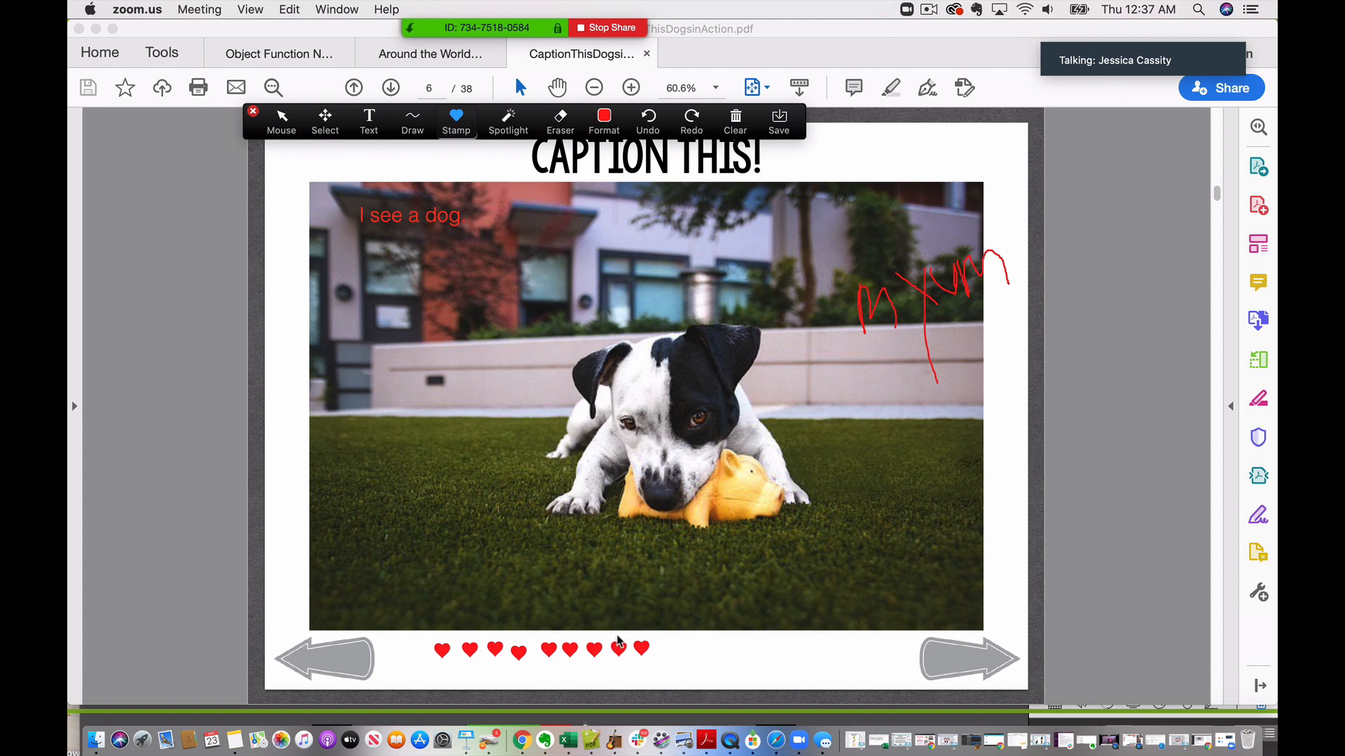
mouse_move(879, 643)
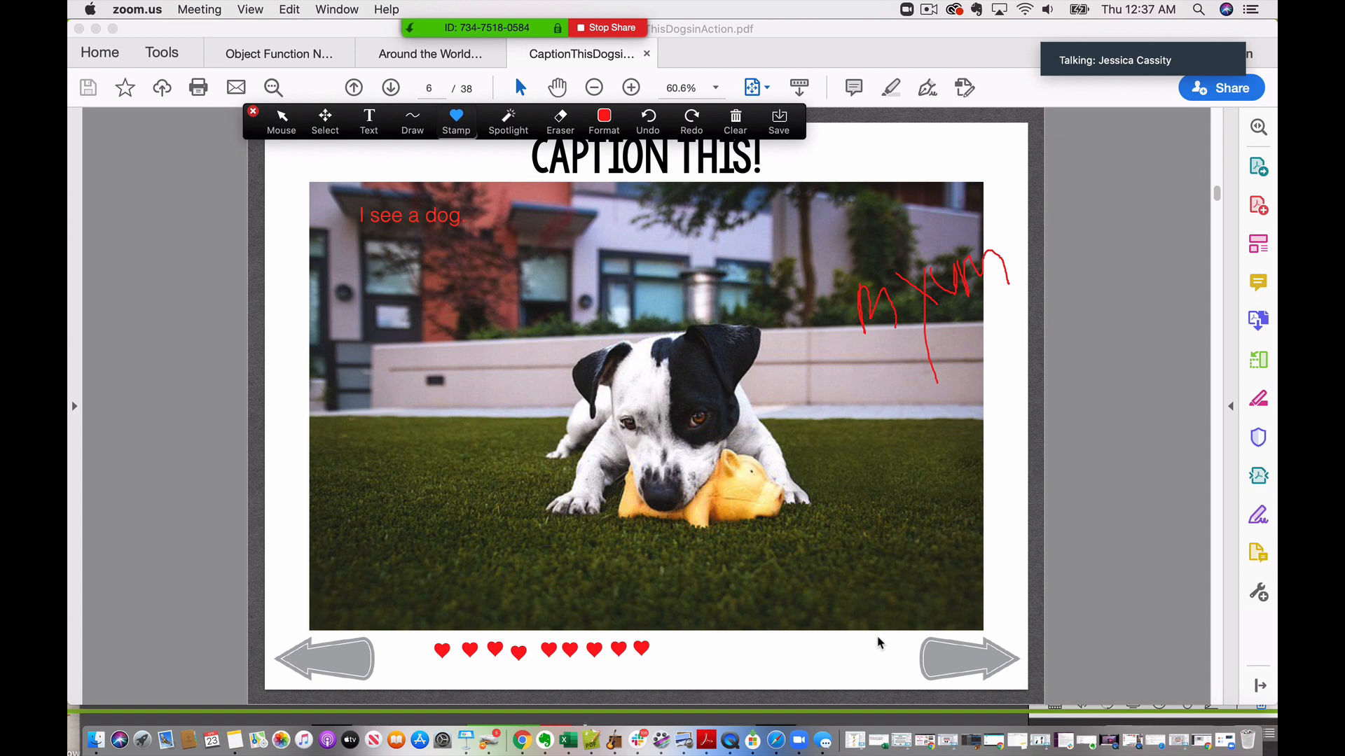